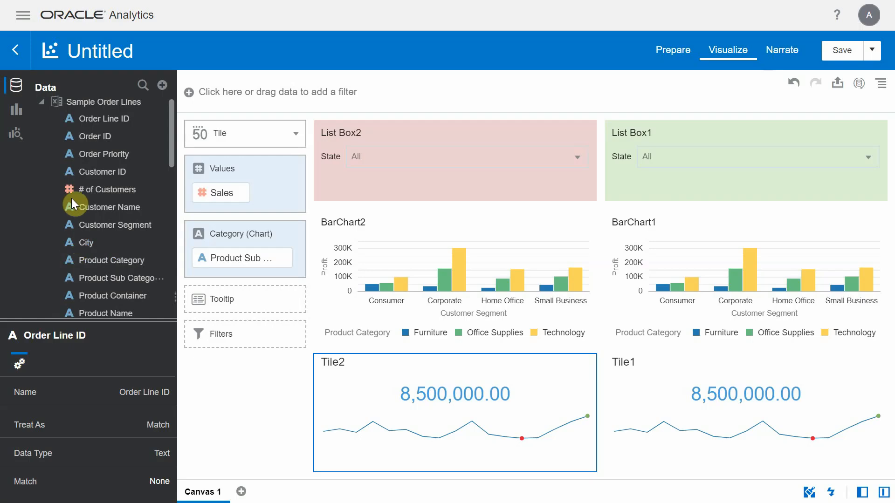
pyautogui.moveTo(74, 192)
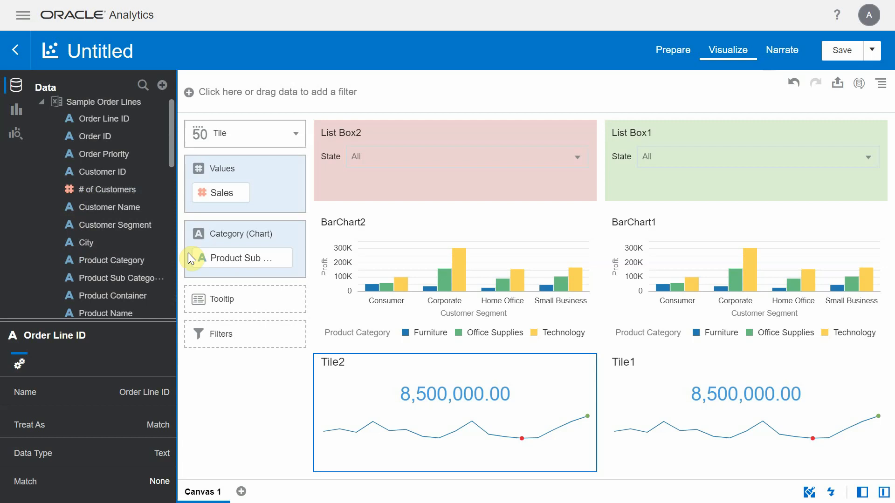
pyautogui.moveTo(334, 308)
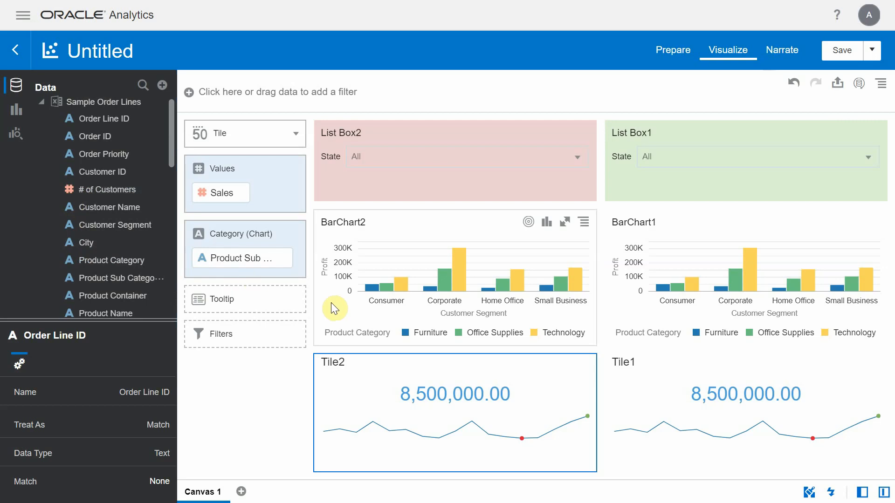
pyautogui.moveTo(340, 303)
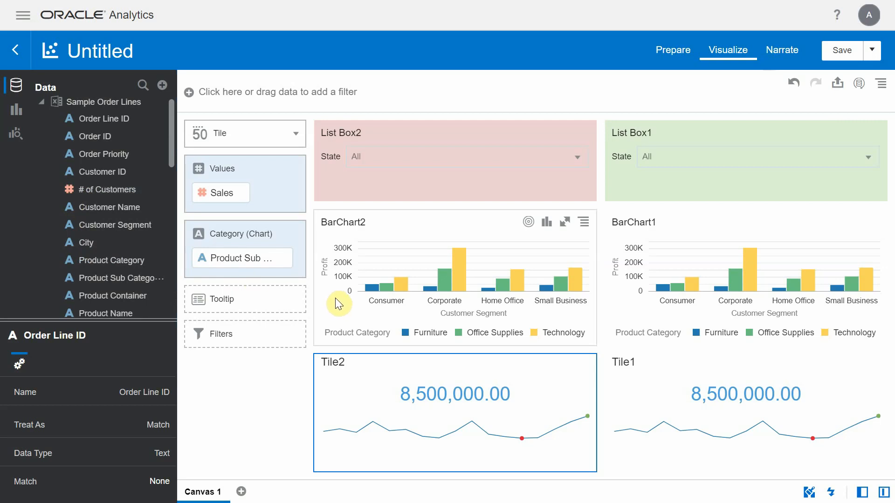
pyautogui.moveTo(347, 315)
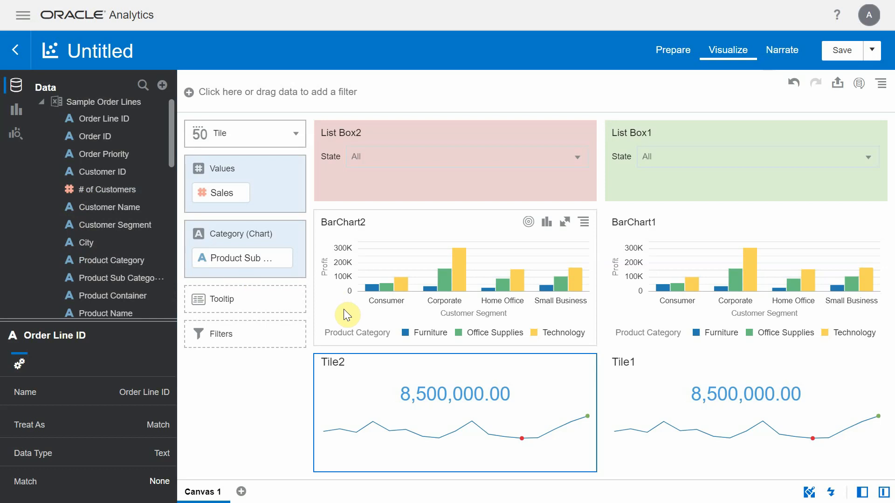
pyautogui.moveTo(434, 371)
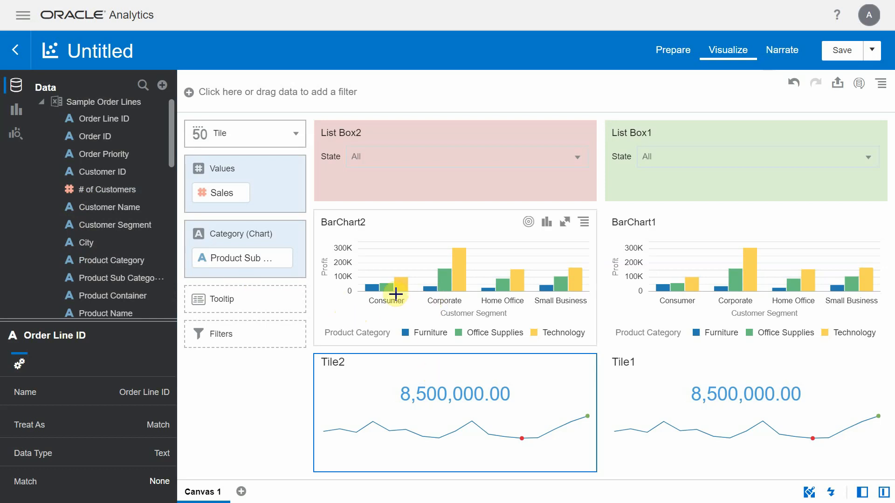
pyautogui.moveTo(397, 194)
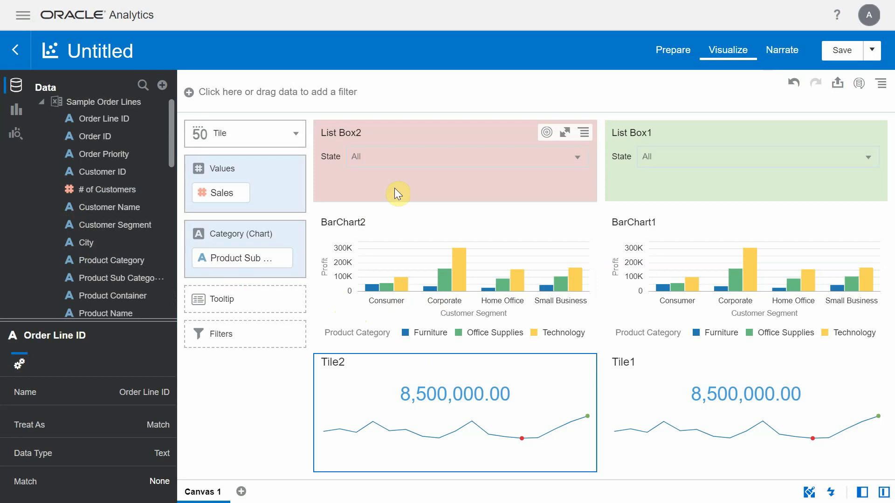
pyautogui.moveTo(355, 188)
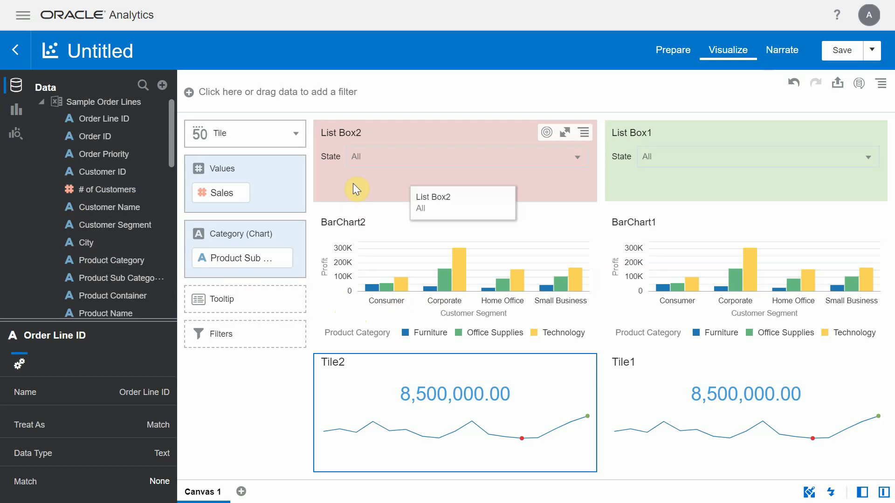
pyautogui.moveTo(349, 174)
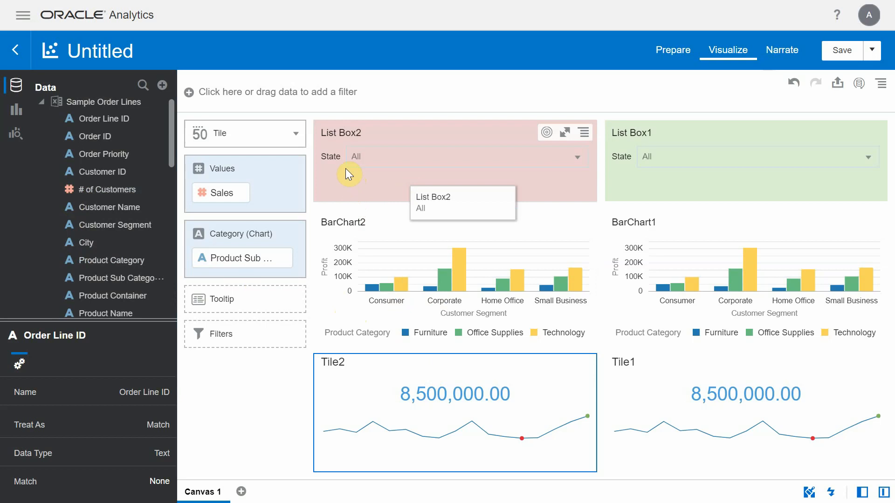
pyautogui.moveTo(343, 164)
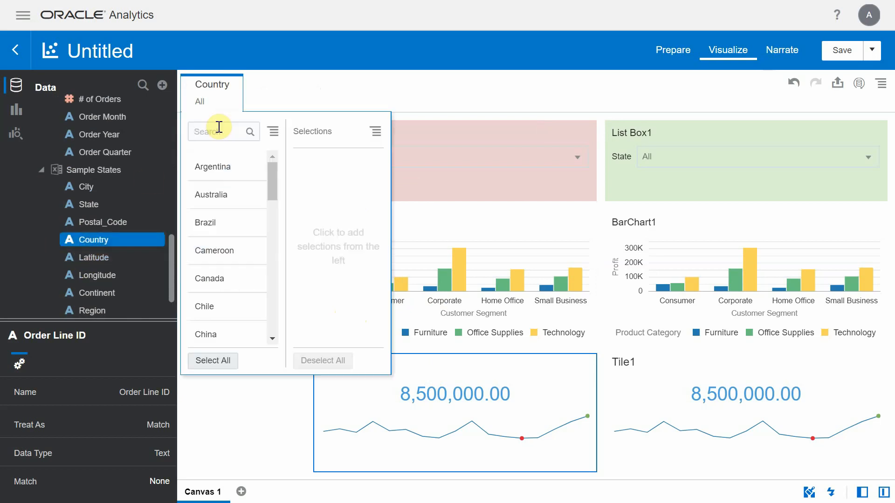
# Step: Set the canvas Country filter to United States so all visuals show 1,698,979.41
pyautogui.write('united states')
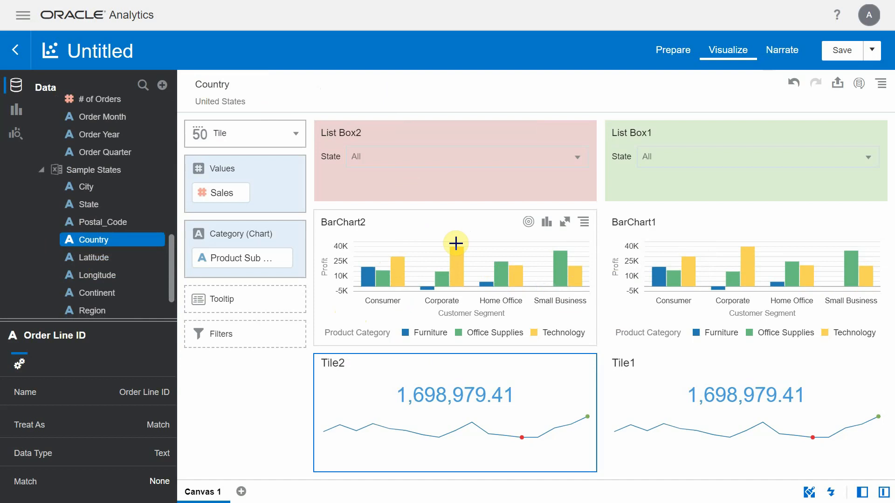
pyautogui.moveTo(431, 231)
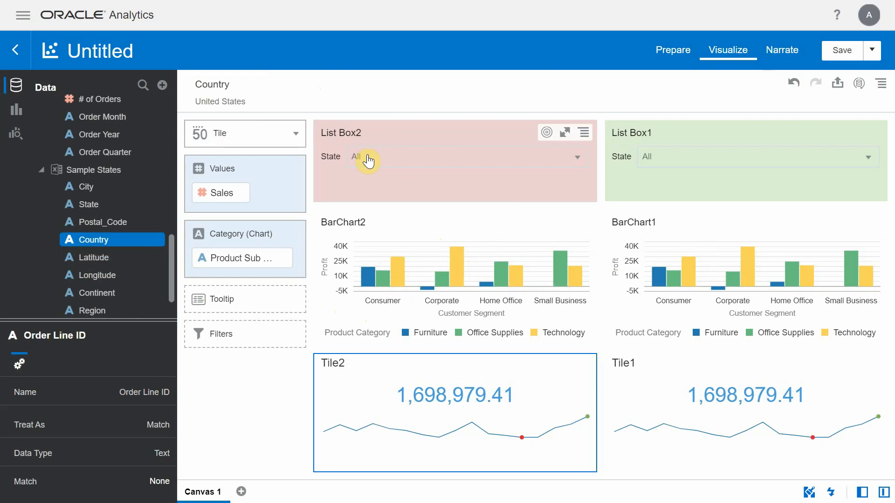
pyautogui.moveTo(376, 241)
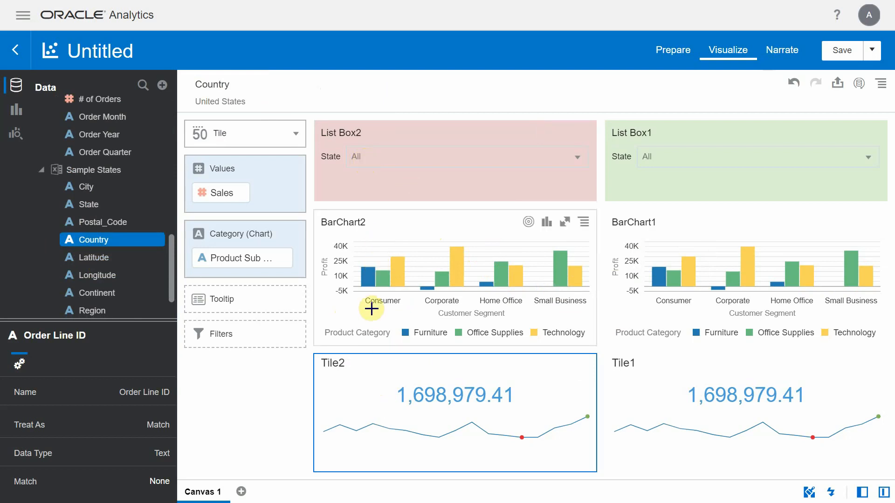
pyautogui.moveTo(382, 163)
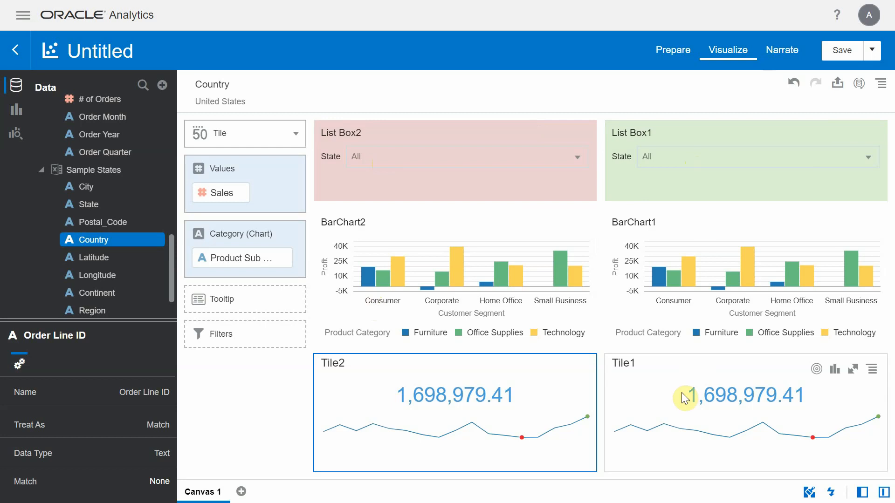
pyautogui.moveTo(692, 390)
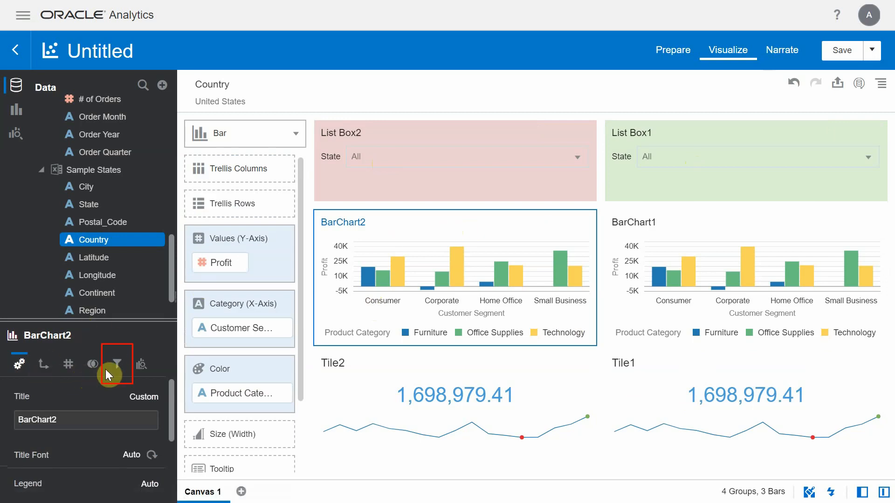
# Step: Review BarChart2's filter settings: Country canvas filter and List Box2 applied, List Box1 not
pyautogui.click(117, 363)
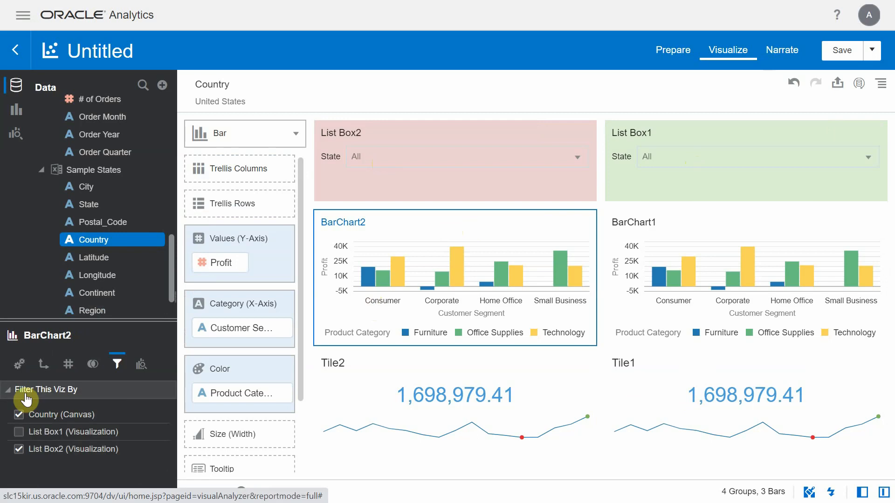
pyautogui.moveTo(54, 401)
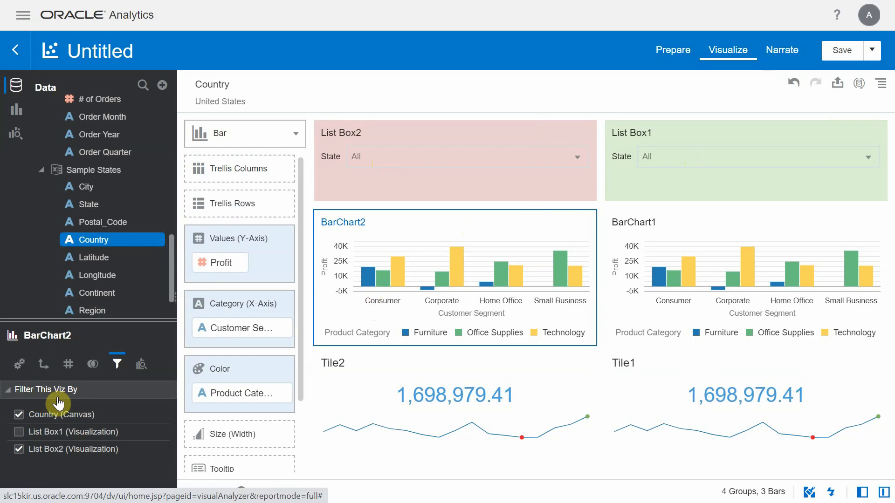
pyautogui.moveTo(350, 317)
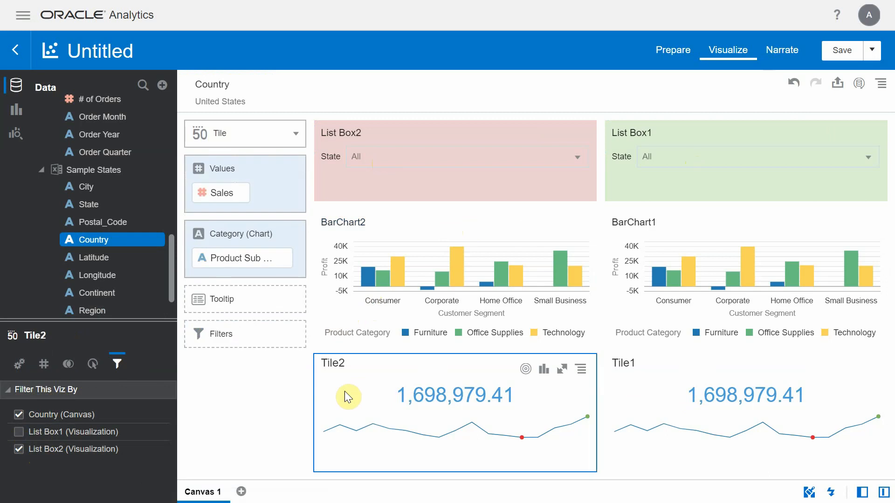
pyautogui.moveTo(660, 274)
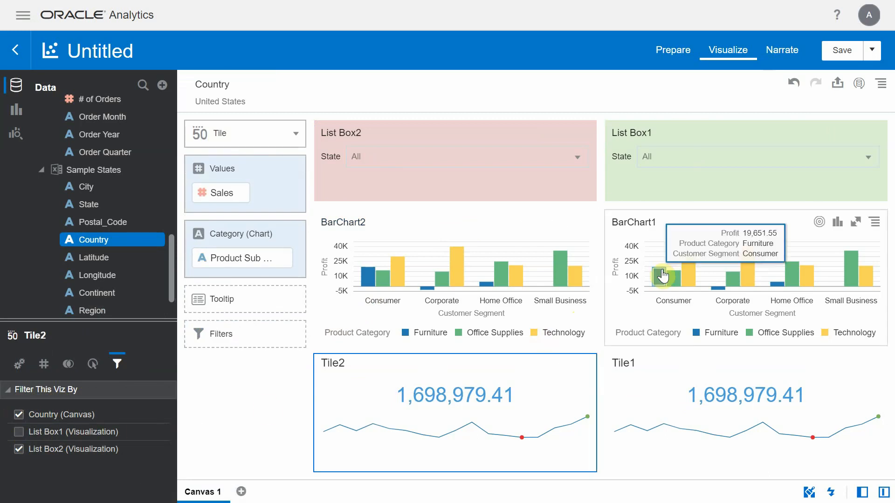
# Step: Filter BarChart1 by Country and List Box1, leaving List Box2 unchecked
pyautogui.click(634, 221)
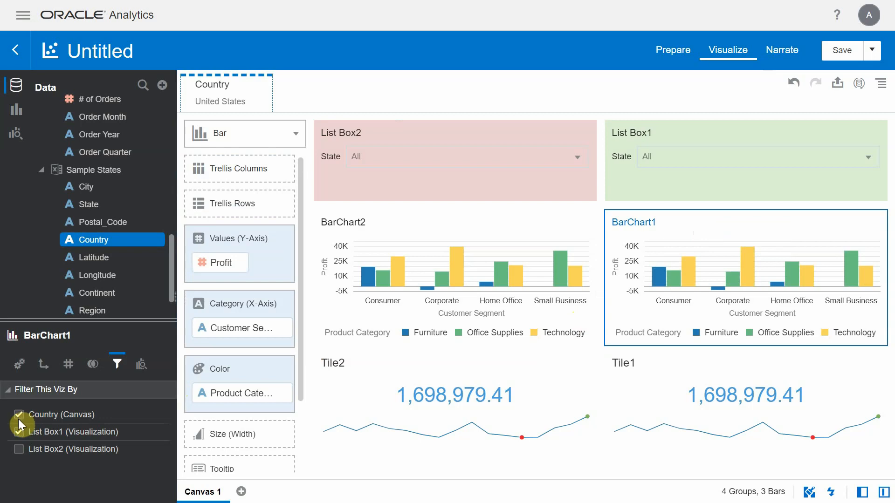
pyautogui.click(19, 432)
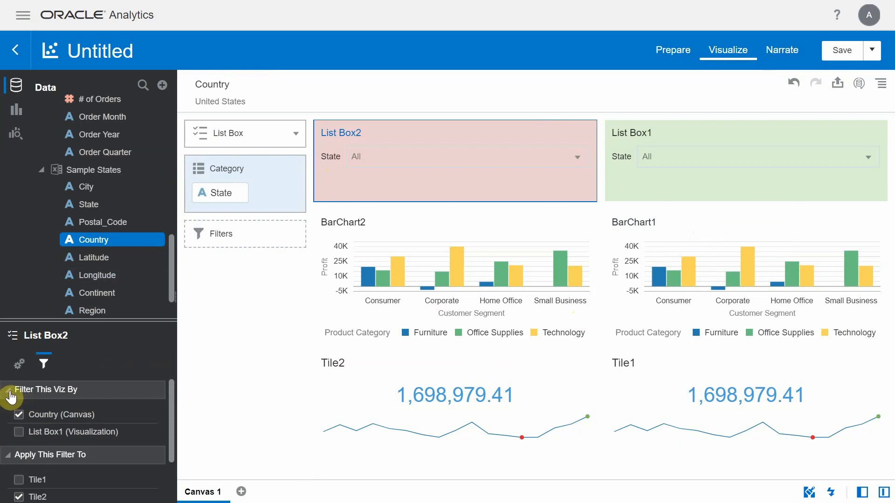
pyautogui.moveTo(42, 397)
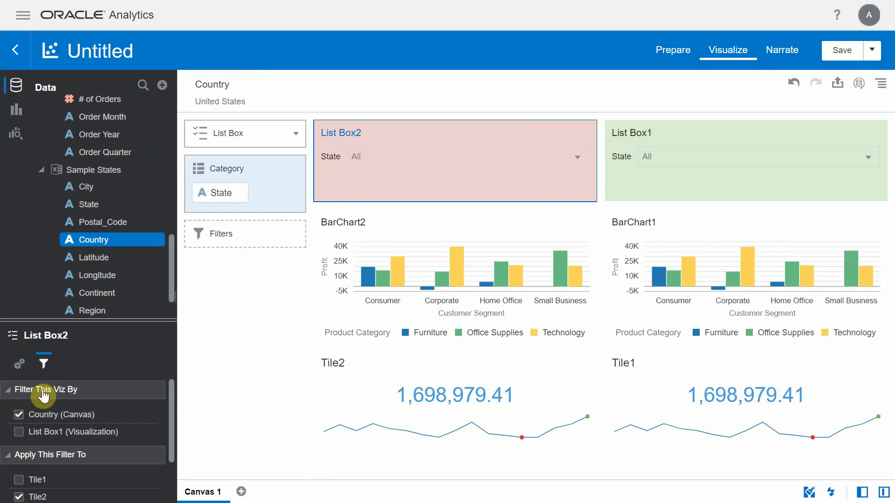
pyautogui.moveTo(74, 400)
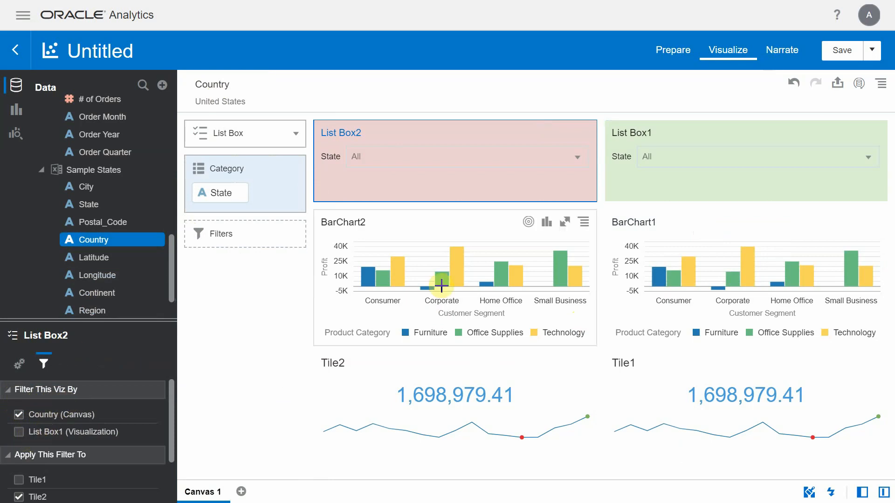
pyautogui.moveTo(316, 260)
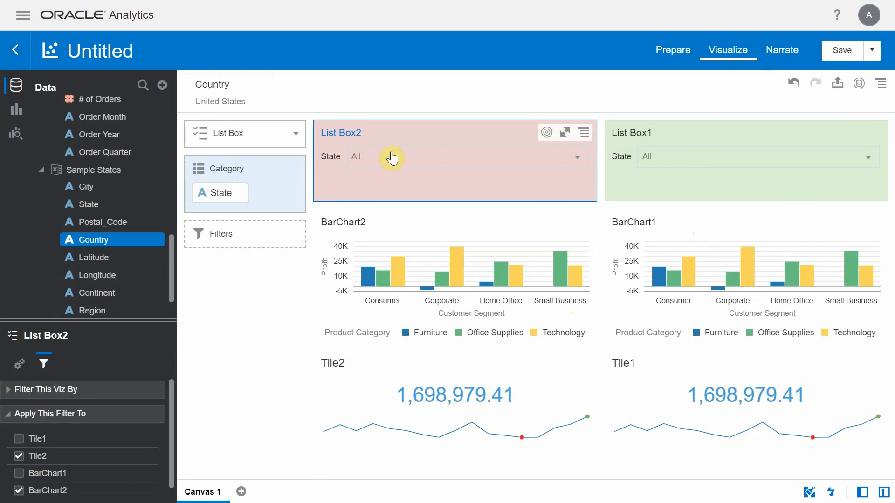
pyautogui.moveTo(187, 329)
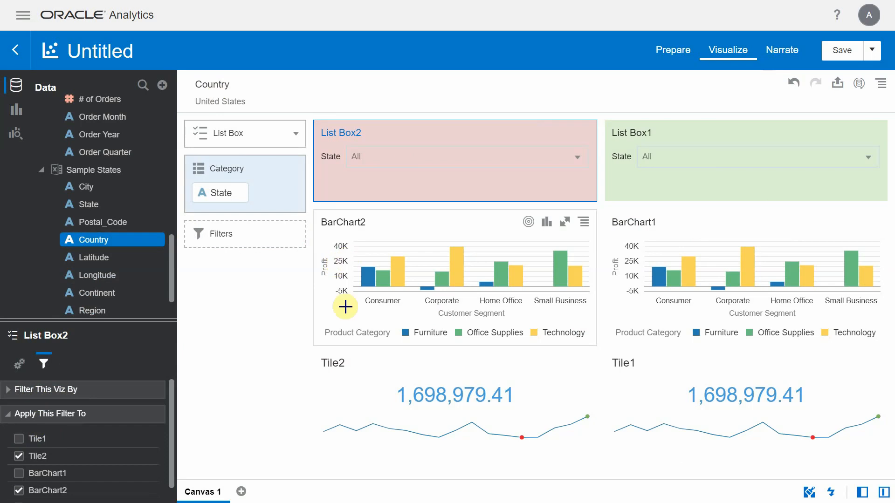
# Step: Apply List Box2's filter to Tile2 and BarChart2 only, not BarChart1
pyautogui.click(18, 473)
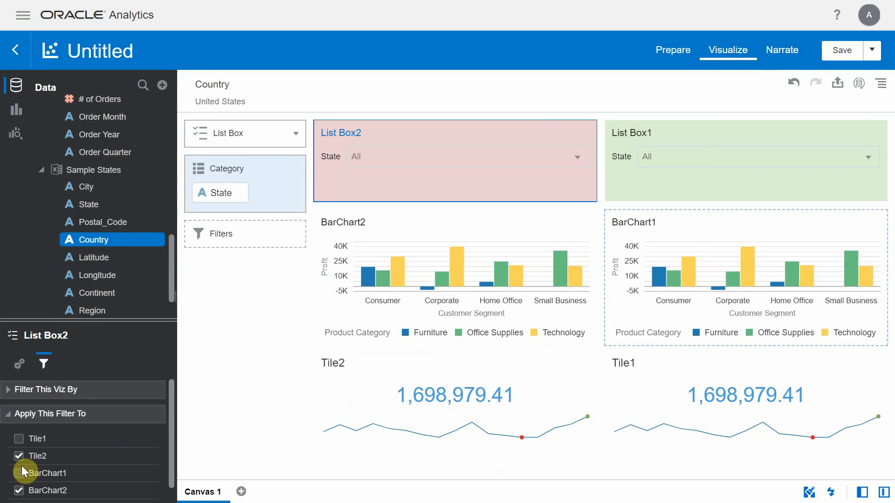
pyautogui.click(19, 473)
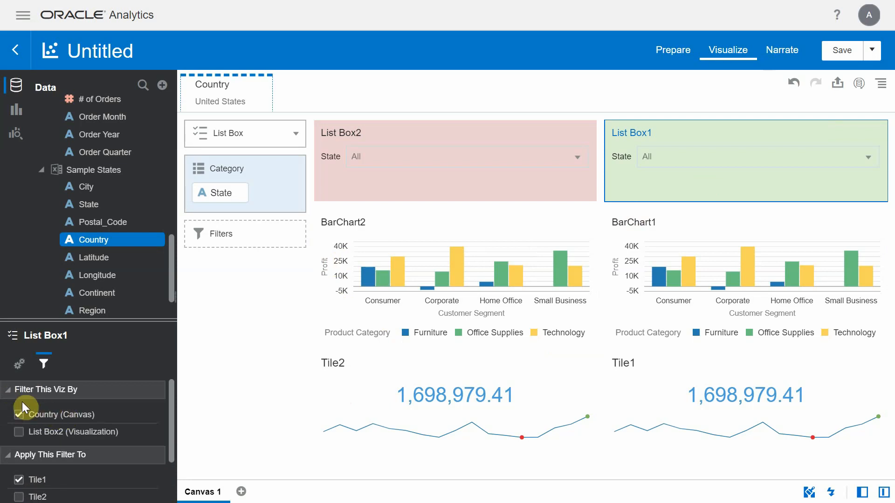
# Step: Choose California in List Box2 so BarChart2 and Tile2 show 402,541.03
pyautogui.click(8, 390)
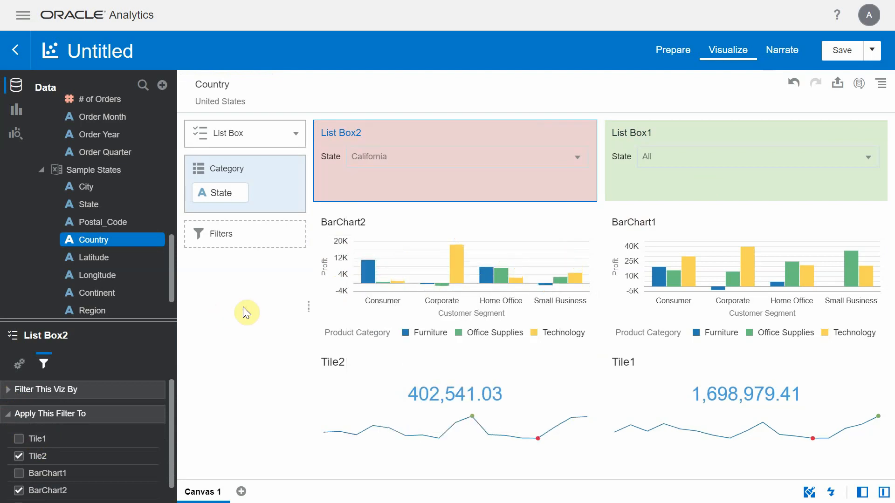
pyautogui.moveTo(378, 230)
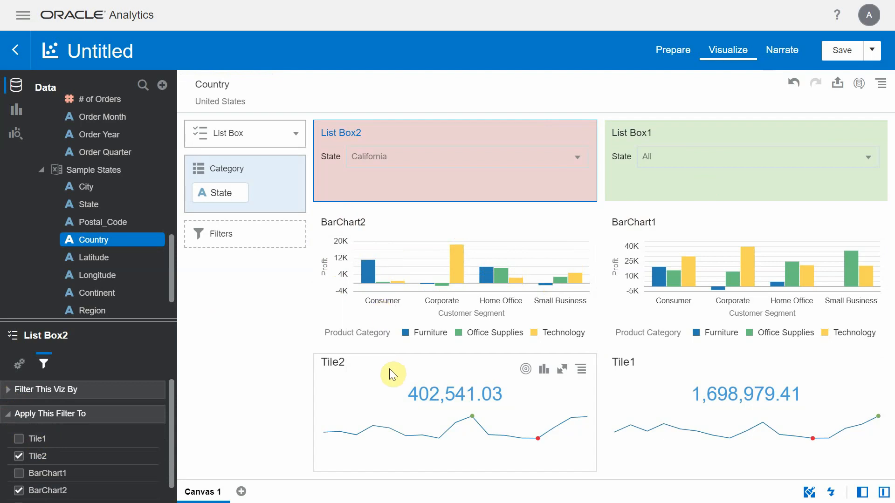
pyautogui.moveTo(368, 163)
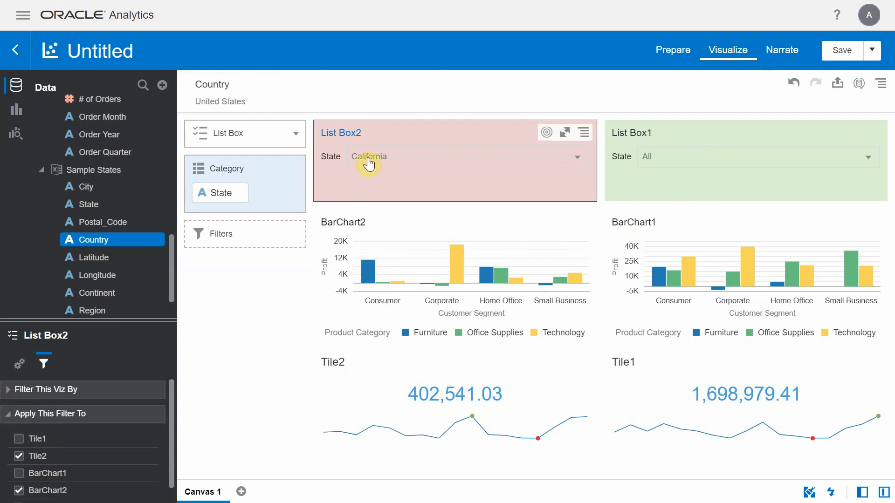
pyautogui.moveTo(511, 183)
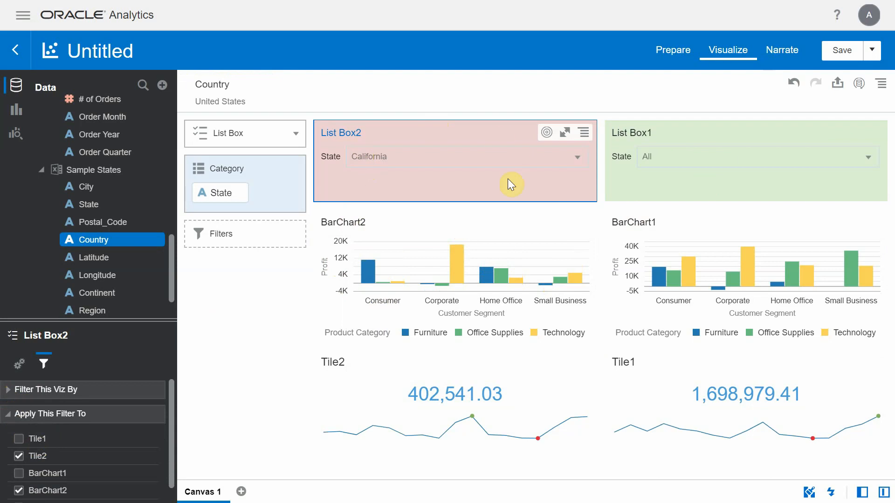
# Step: Show List Box1's State value picker with no state chosen yet
pyautogui.click(724, 156)
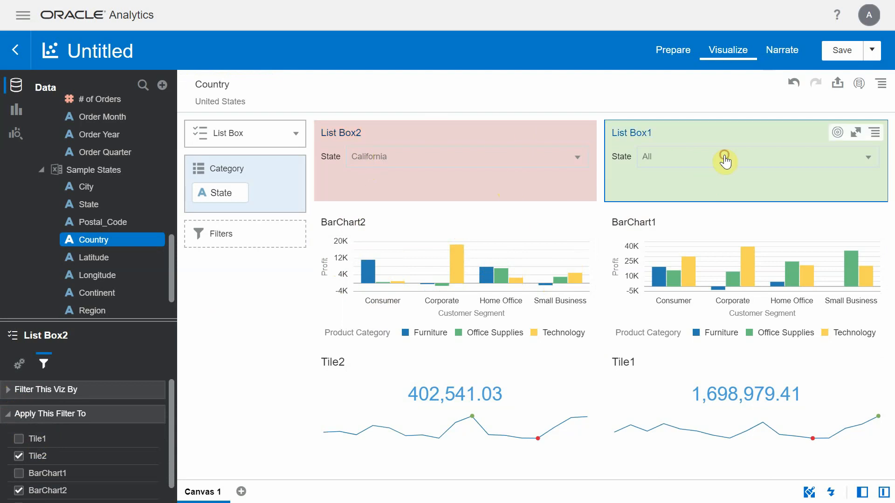
pyautogui.click(726, 157)
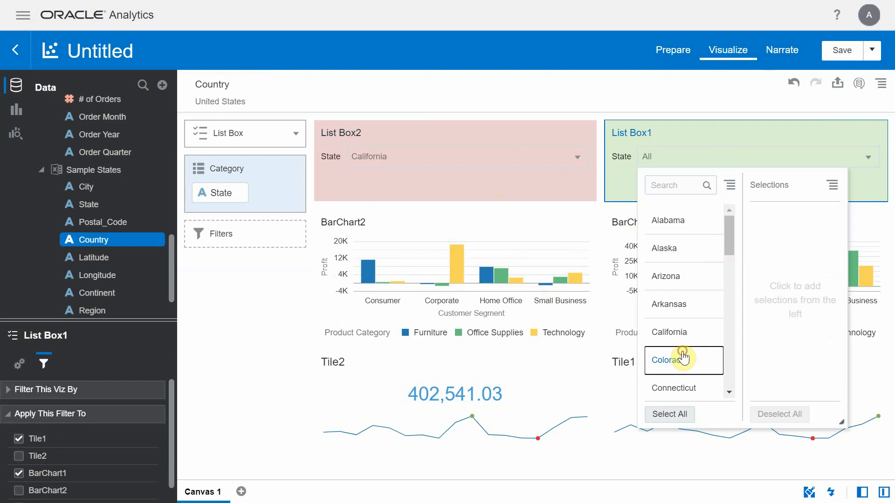
# Step: Choose Colorado in List Box1 so BarChart1 and Tile1 show 82,697.00
pyautogui.click(682, 360)
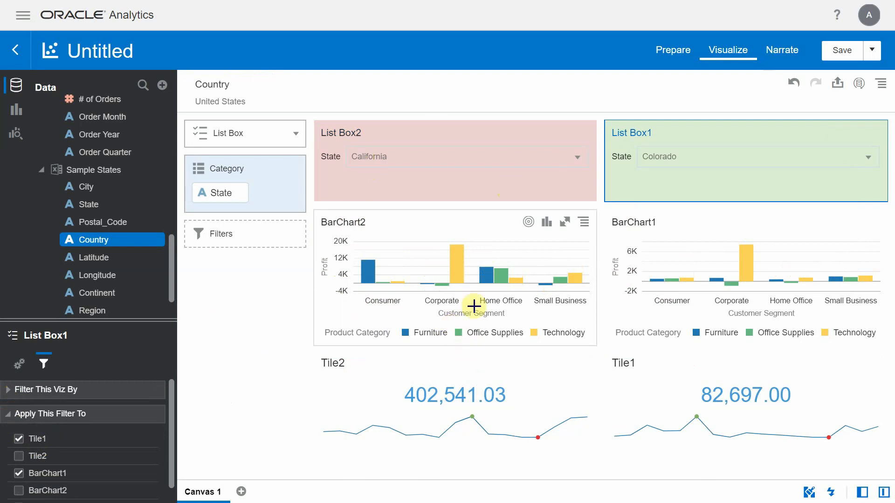
pyautogui.moveTo(669, 370)
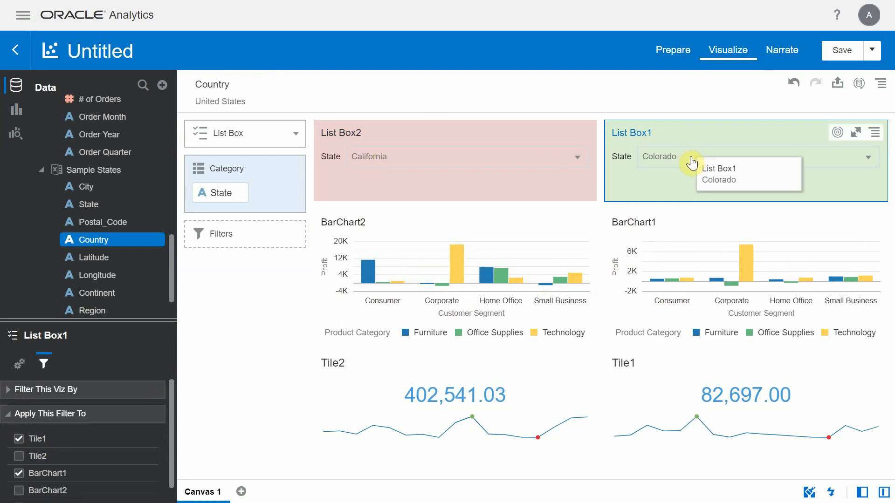
pyautogui.moveTo(243, 395)
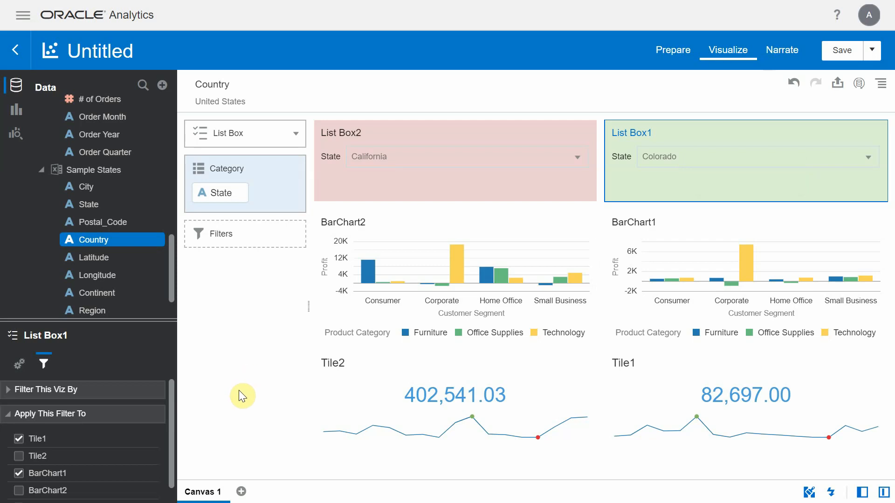
pyautogui.moveTo(238, 404)
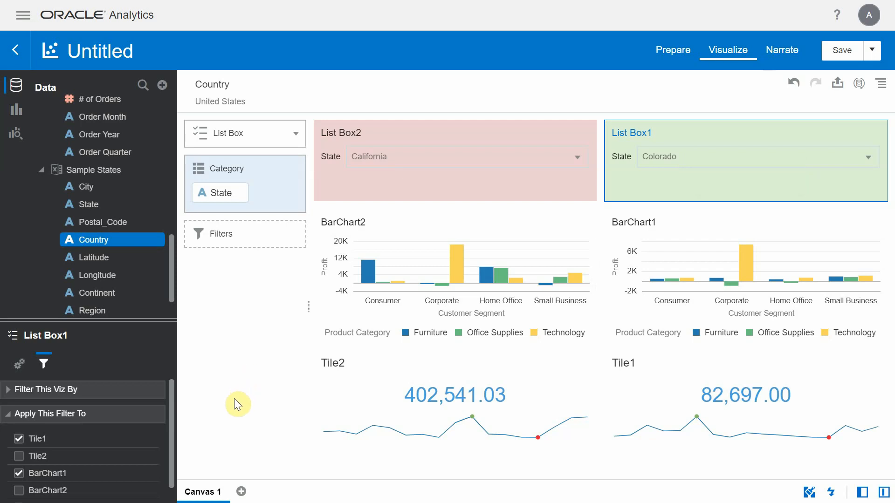